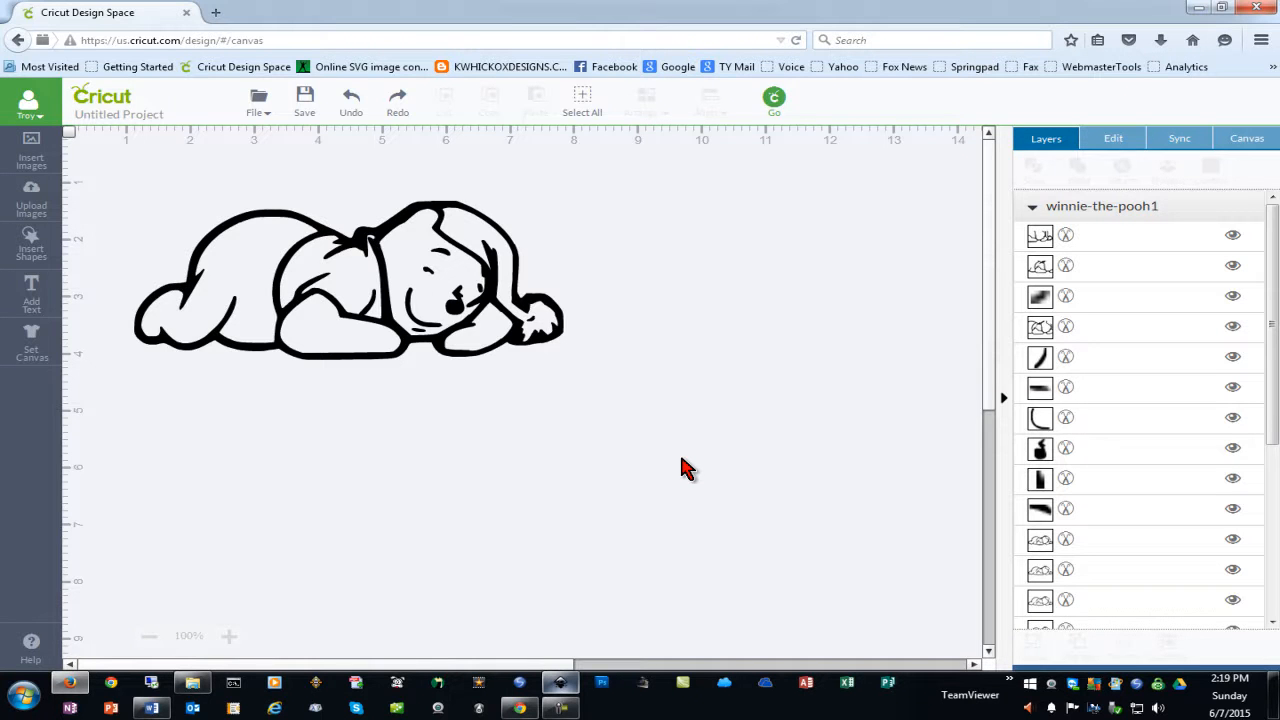
pyautogui.moveTo(666, 470)
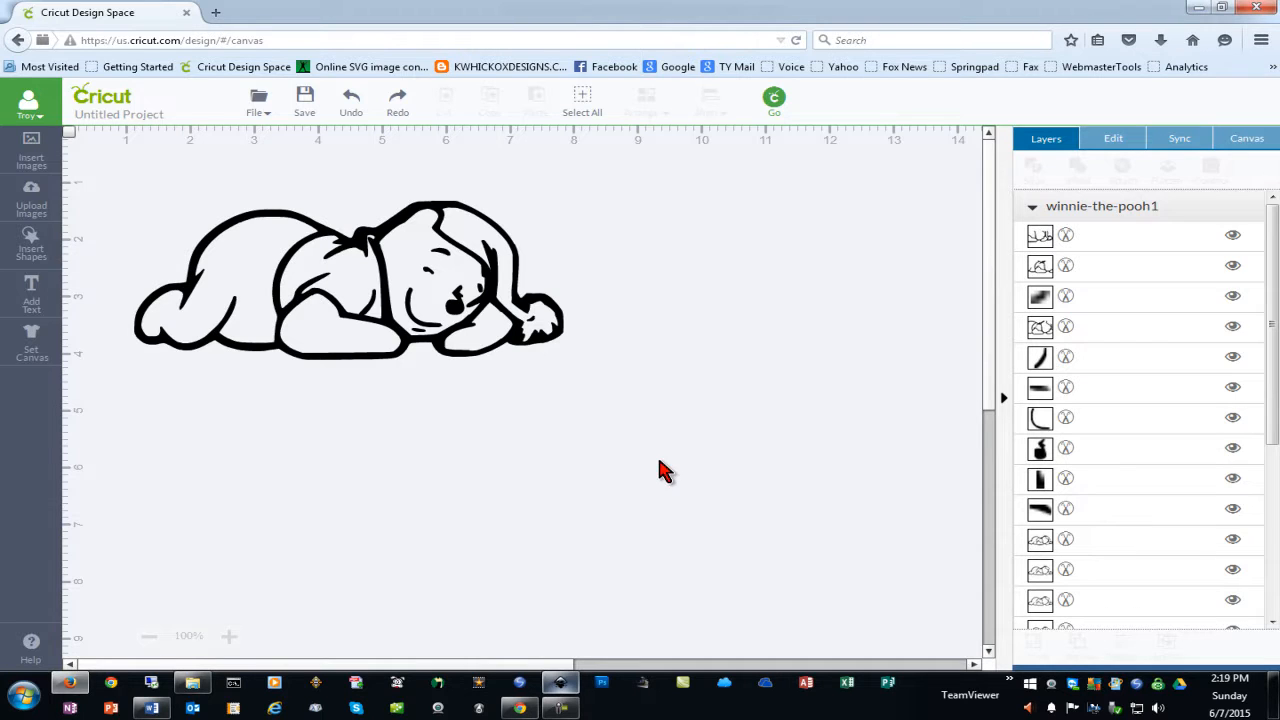
pyautogui.moveTo(676, 444)
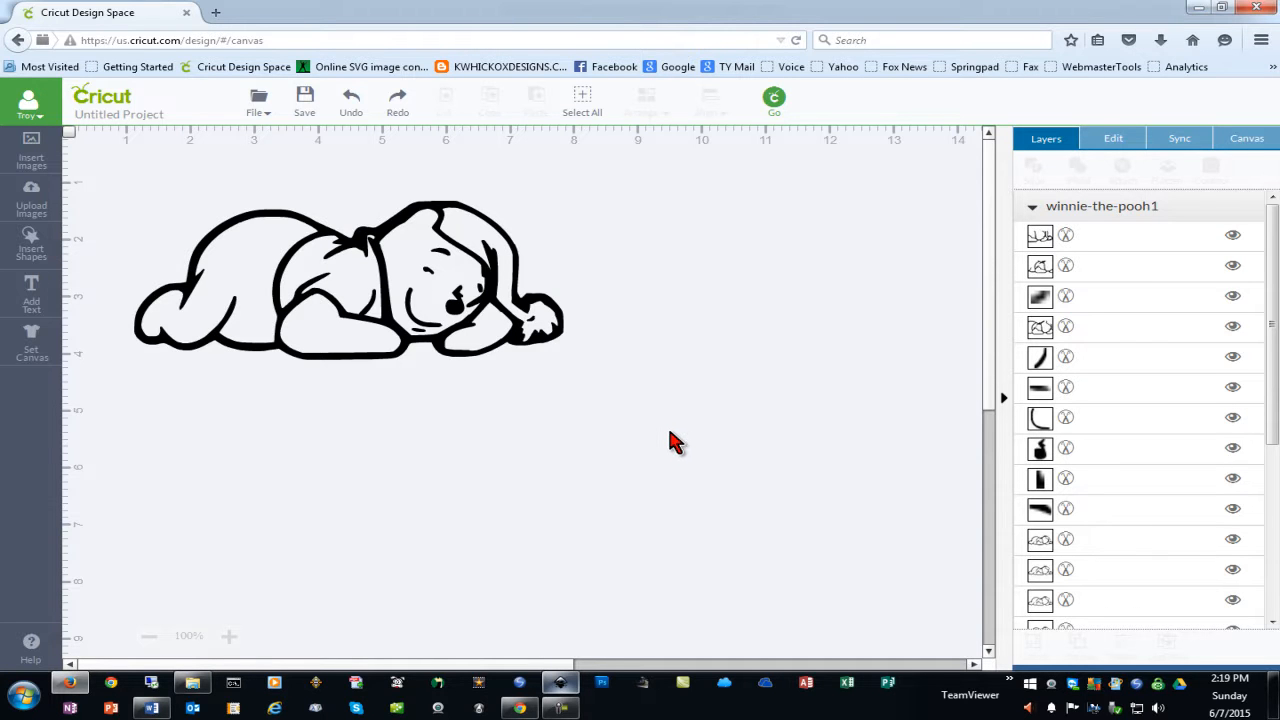
pyautogui.moveTo(596, 400)
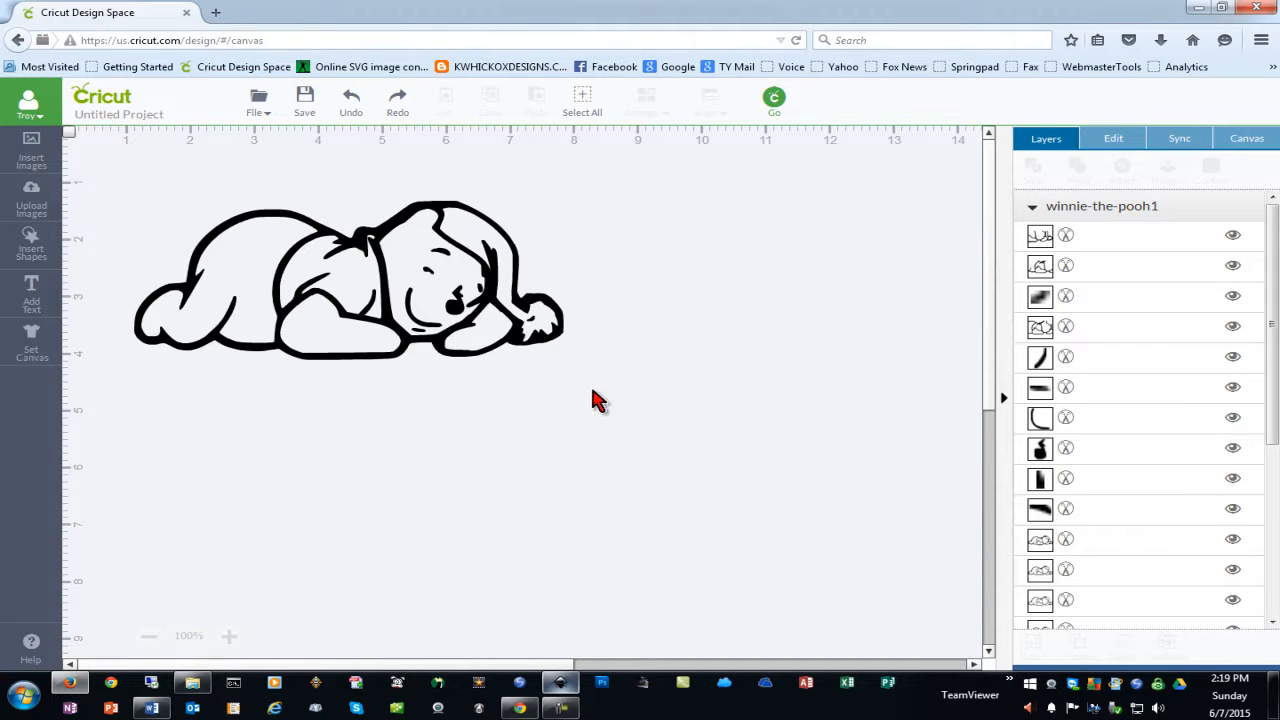
pyautogui.moveTo(616, 436)
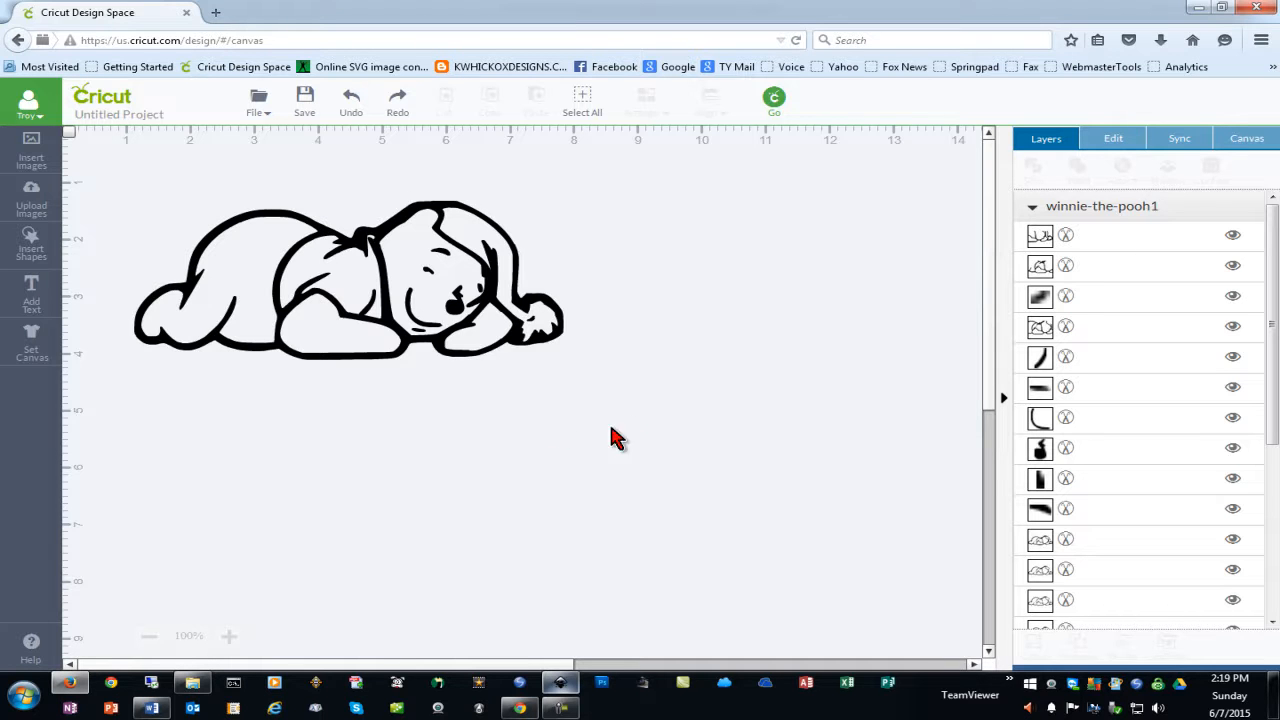
pyautogui.moveTo(260, 268)
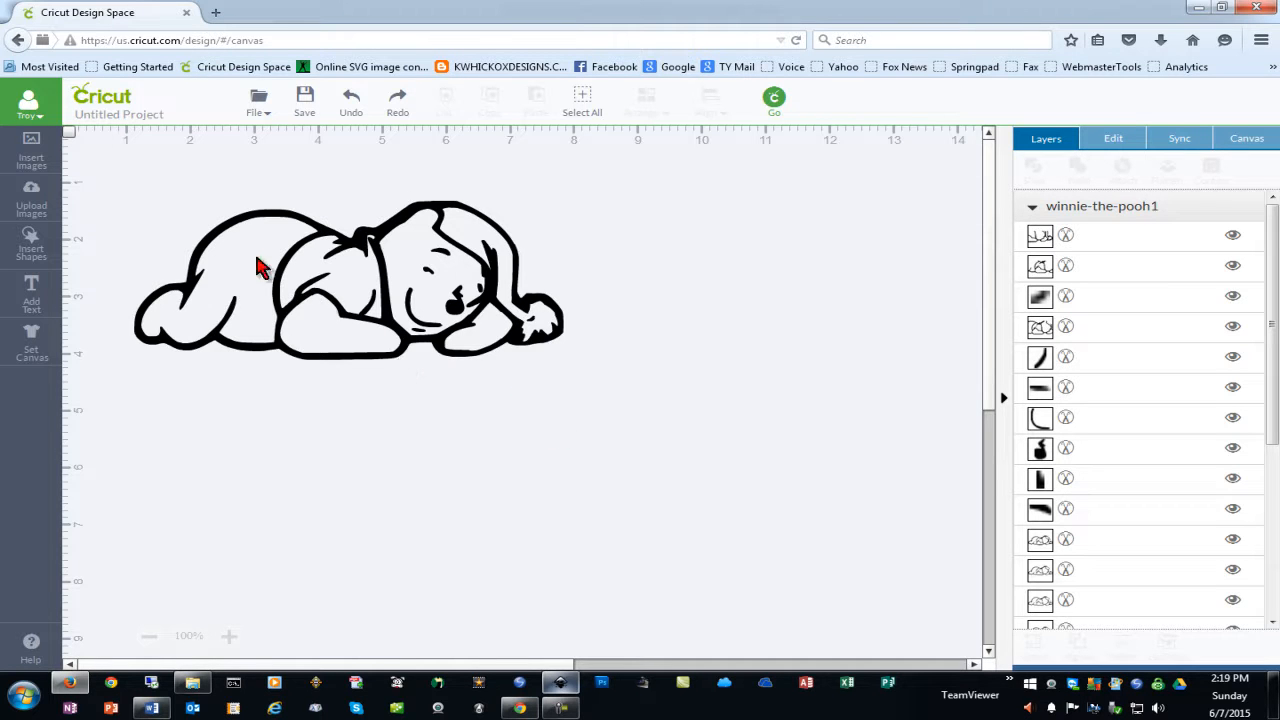
pyautogui.moveTo(500, 304)
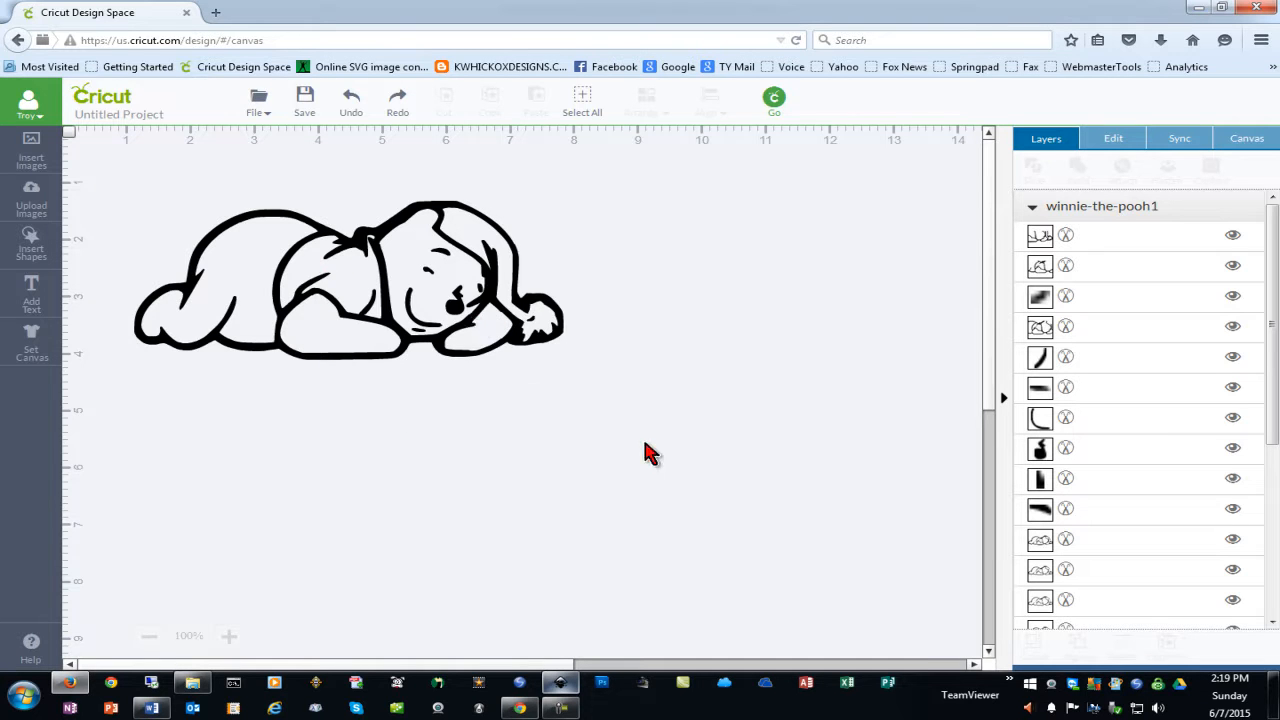
pyautogui.moveTo(1070, 268)
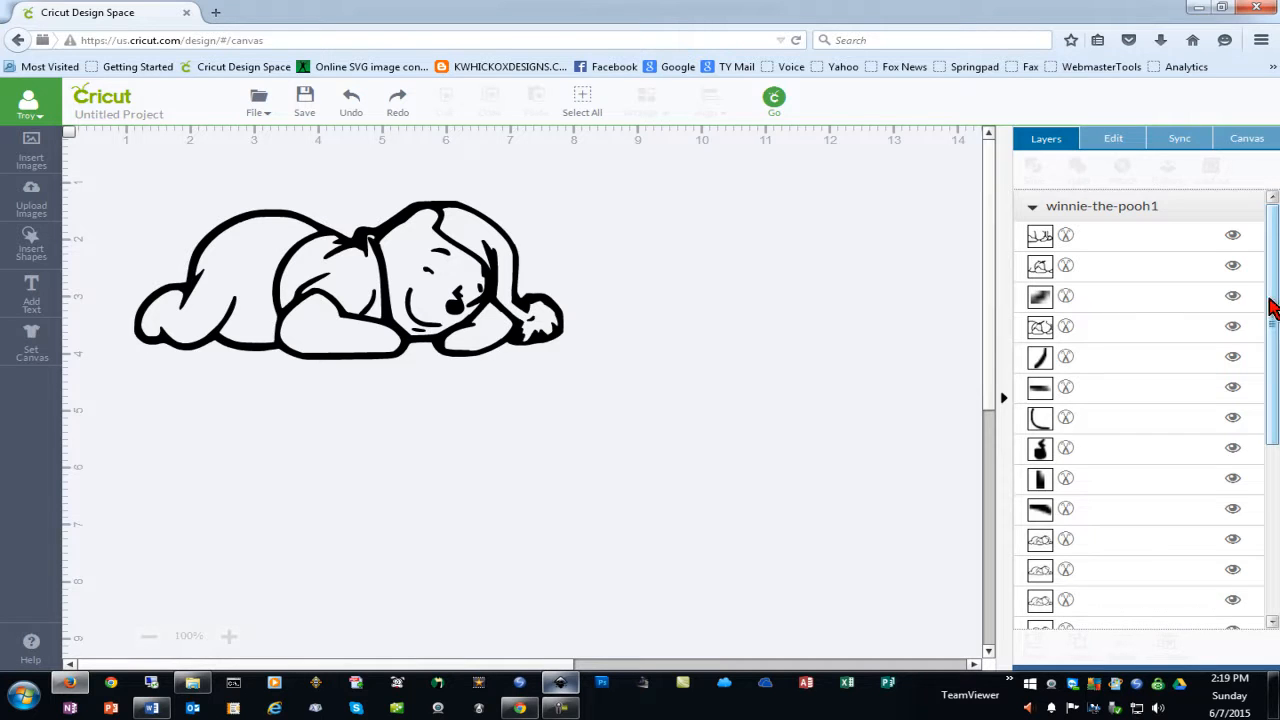
# Import the Winnie-the-Pooh SVG from Downloads into the new Inkscape document as a 22-object group
pyautogui.scroll(-3)
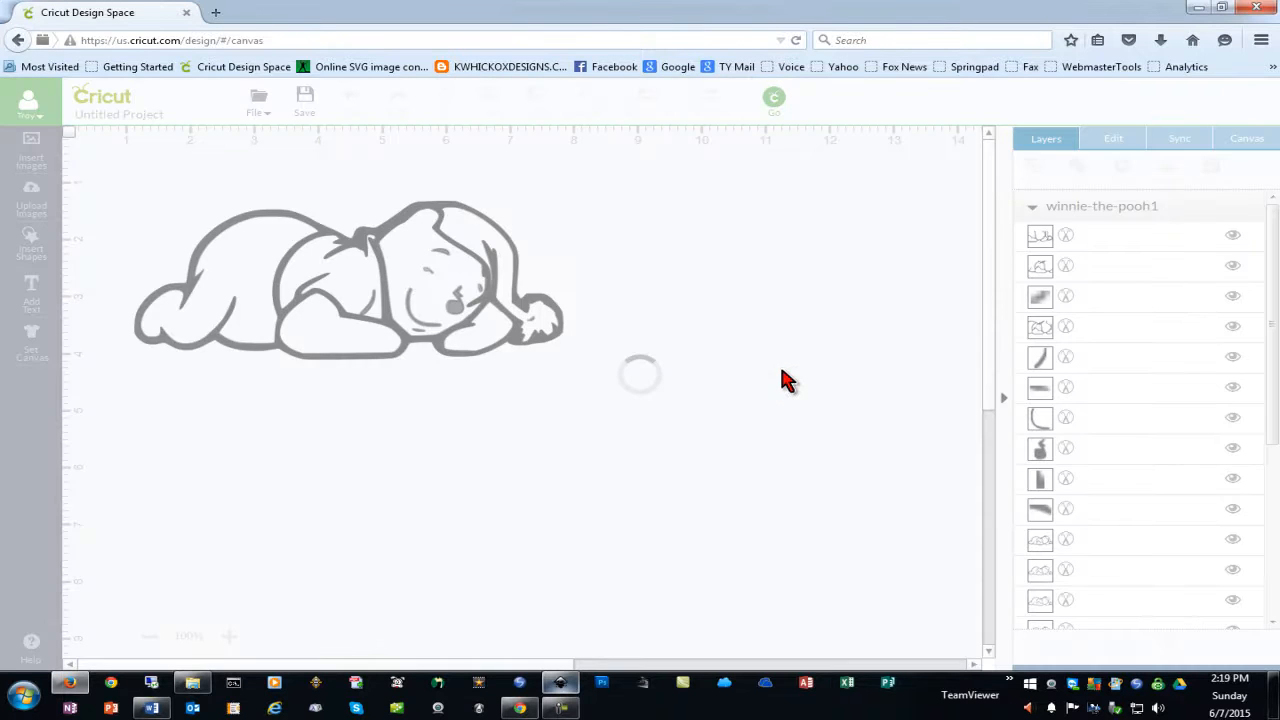
pyautogui.click(774, 96)
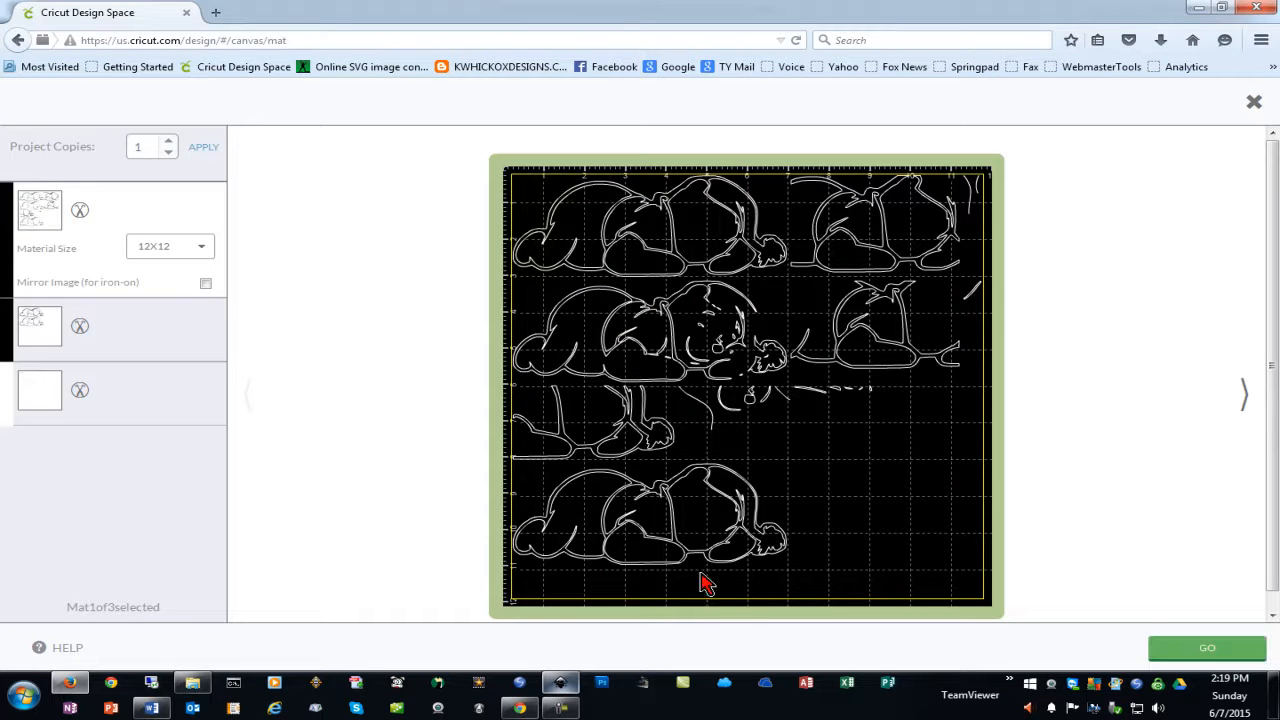
pyautogui.moveTo(1204, 128)
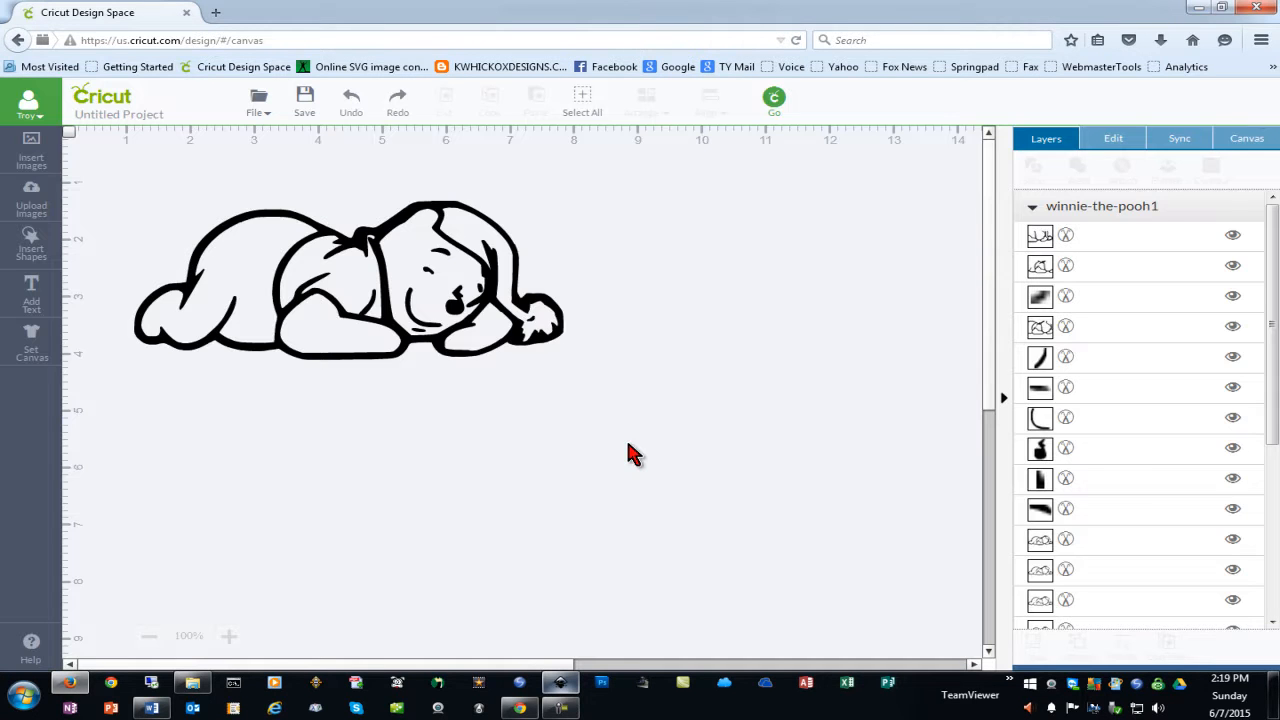
pyautogui.click(560, 682)
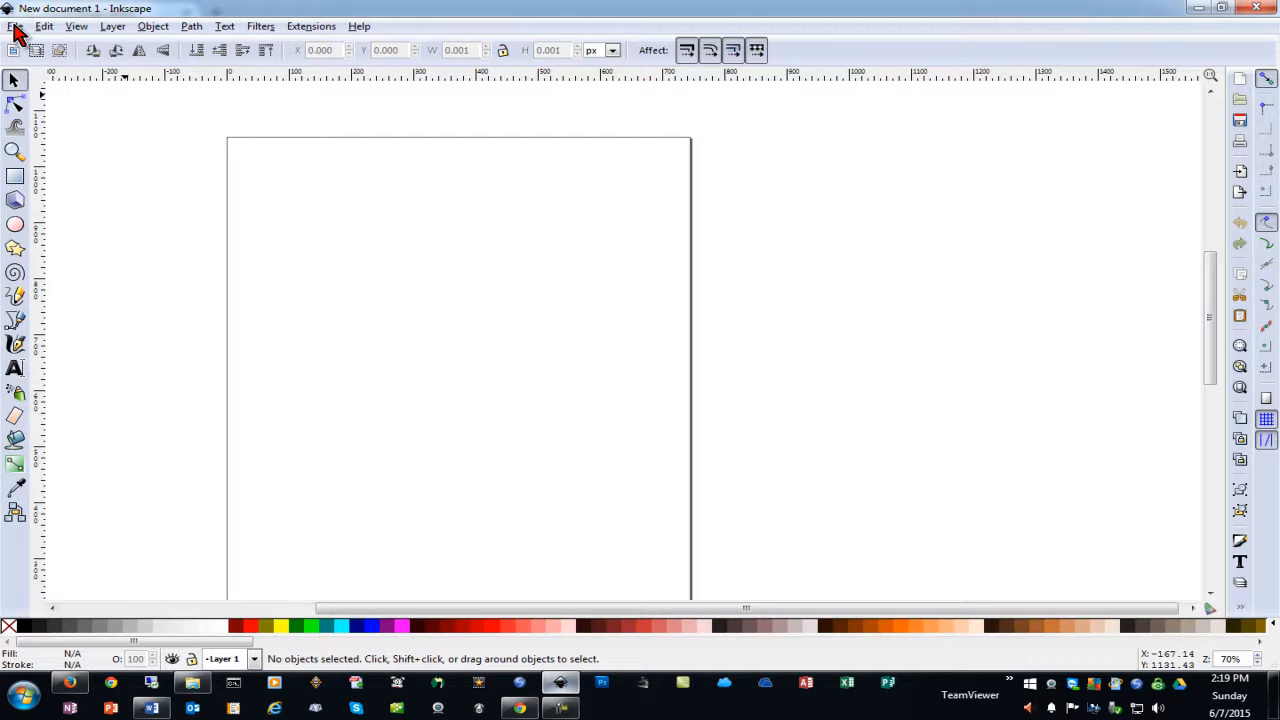
pyautogui.click(16, 26)
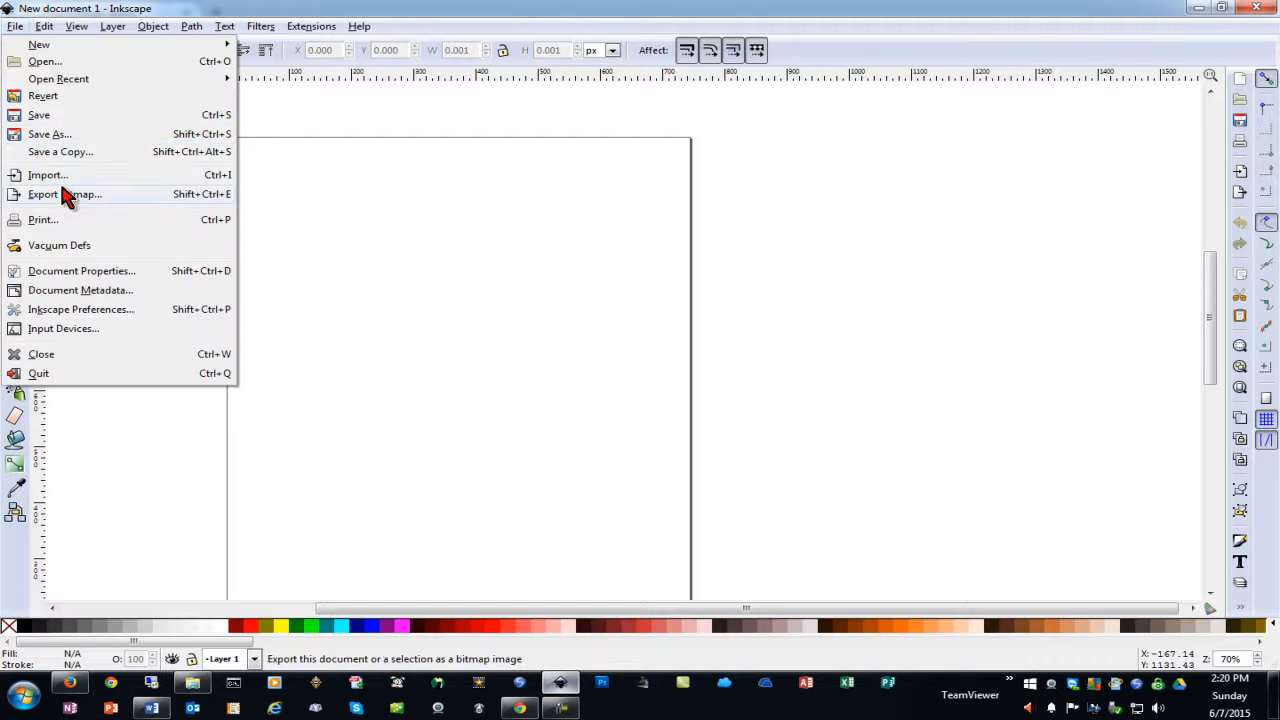
pyautogui.click(48, 174)
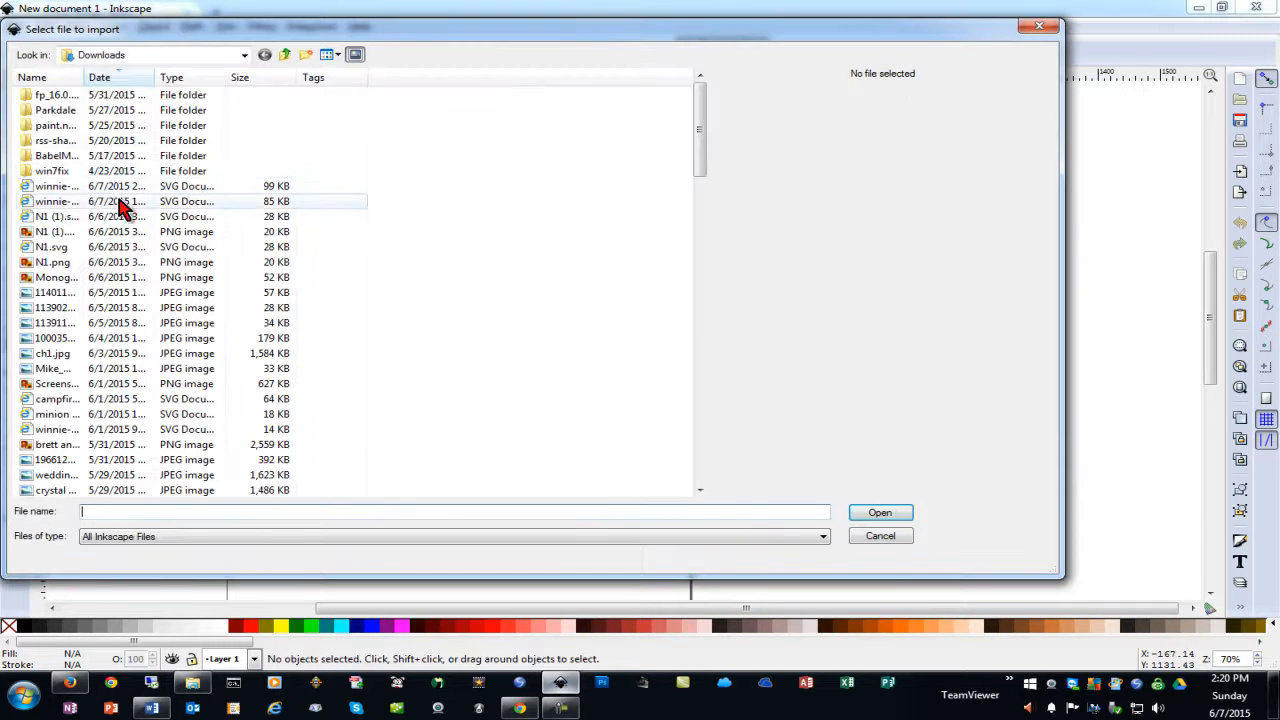
pyautogui.click(878, 512)
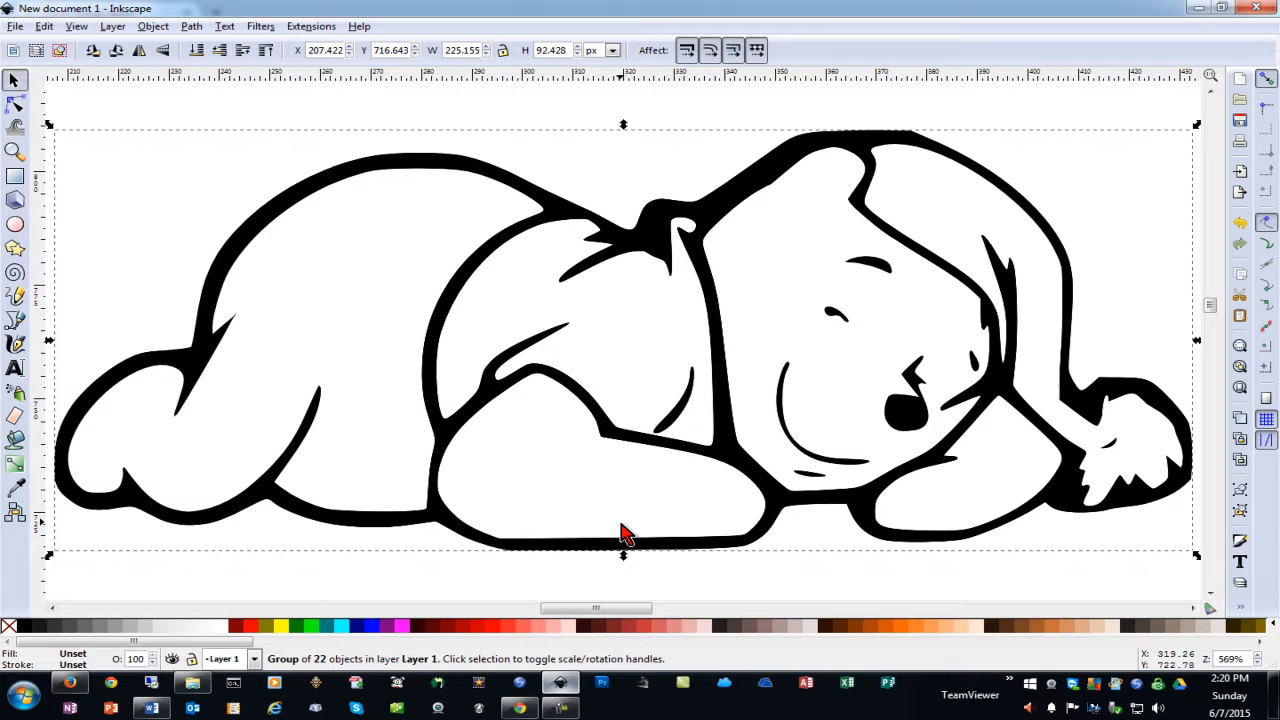
pyautogui.moveTo(388, 10)
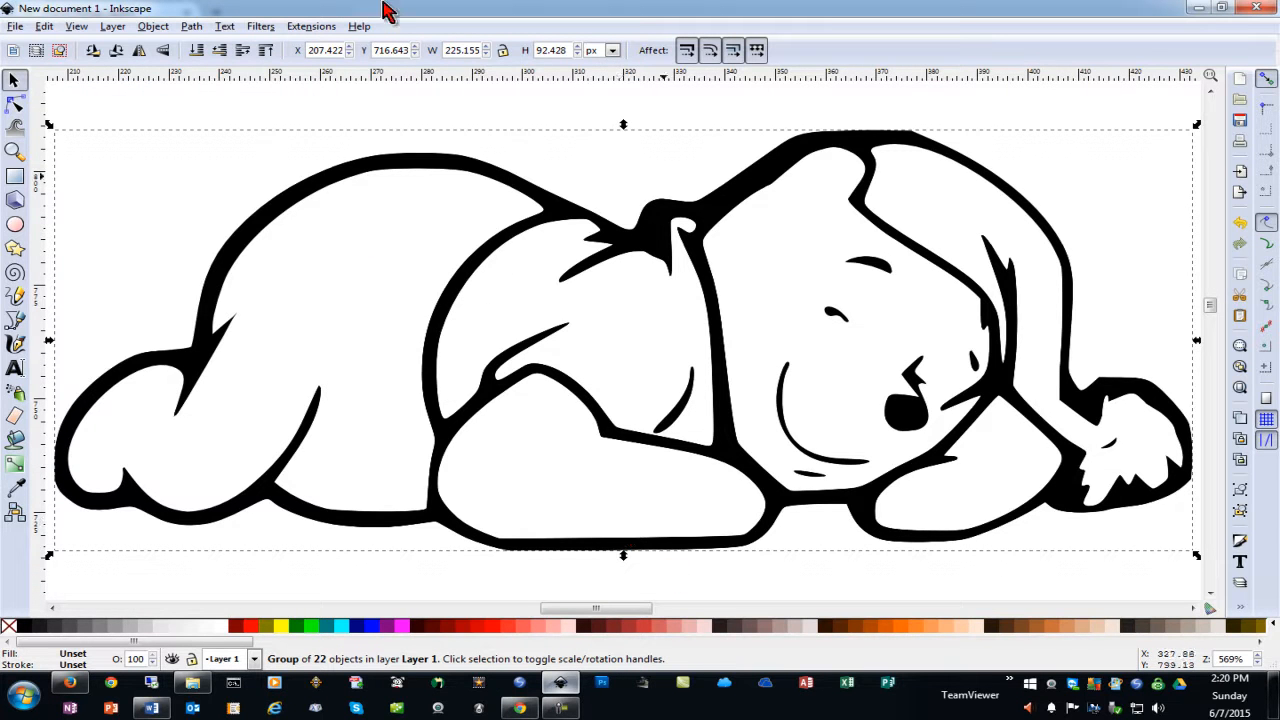
# Ungroup the Pooh drawing and union all 22 pieces into one 1847-node path
pyautogui.click(112, 26)
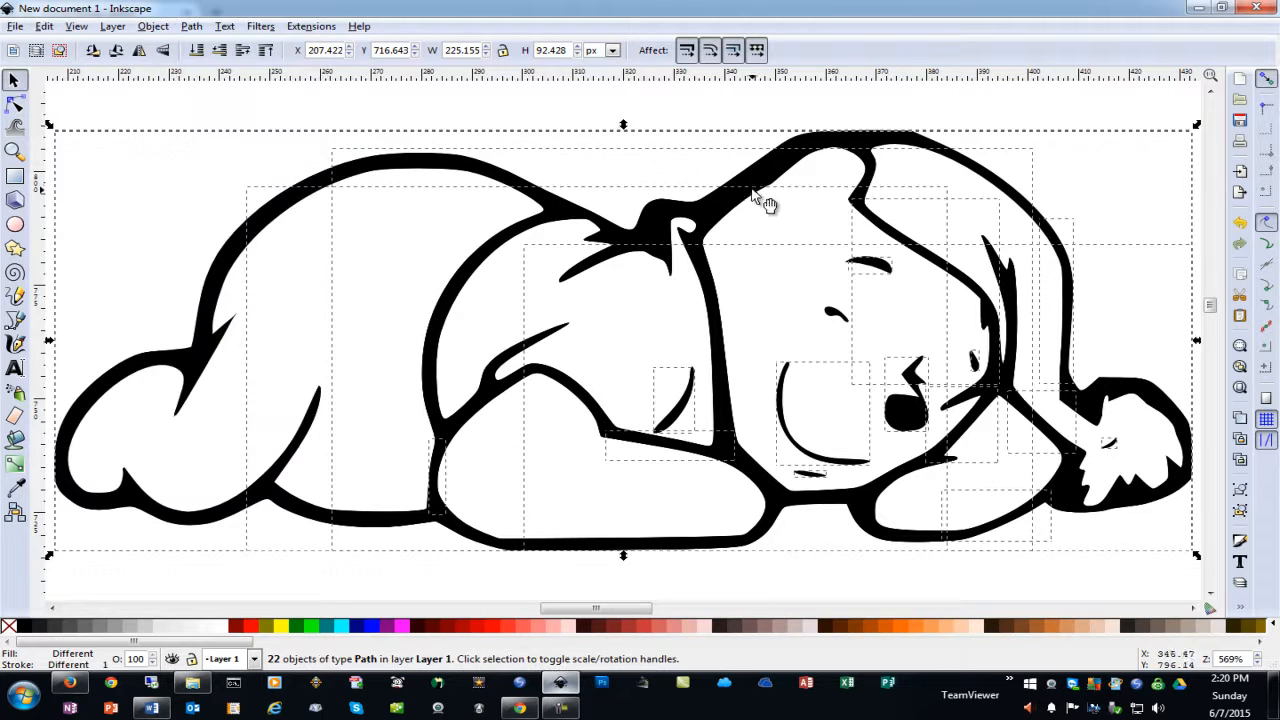
pyautogui.moveTo(800, 260)
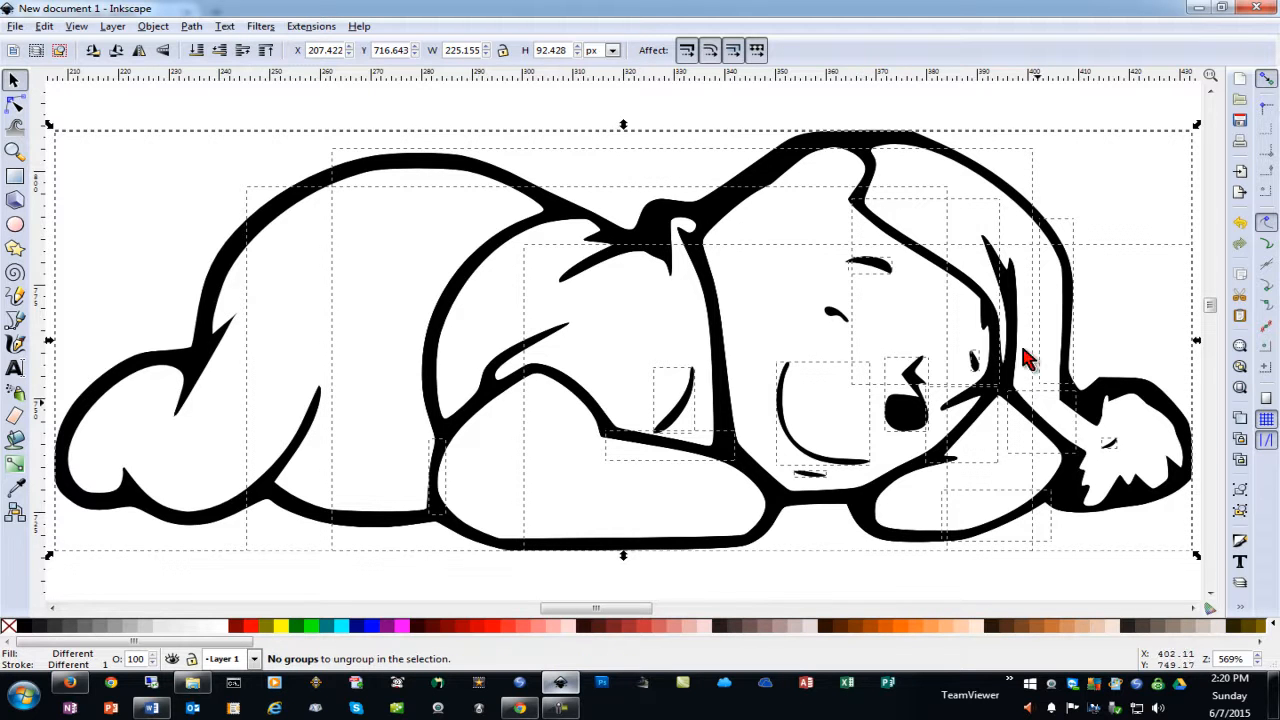
pyautogui.moveTo(1044, 486)
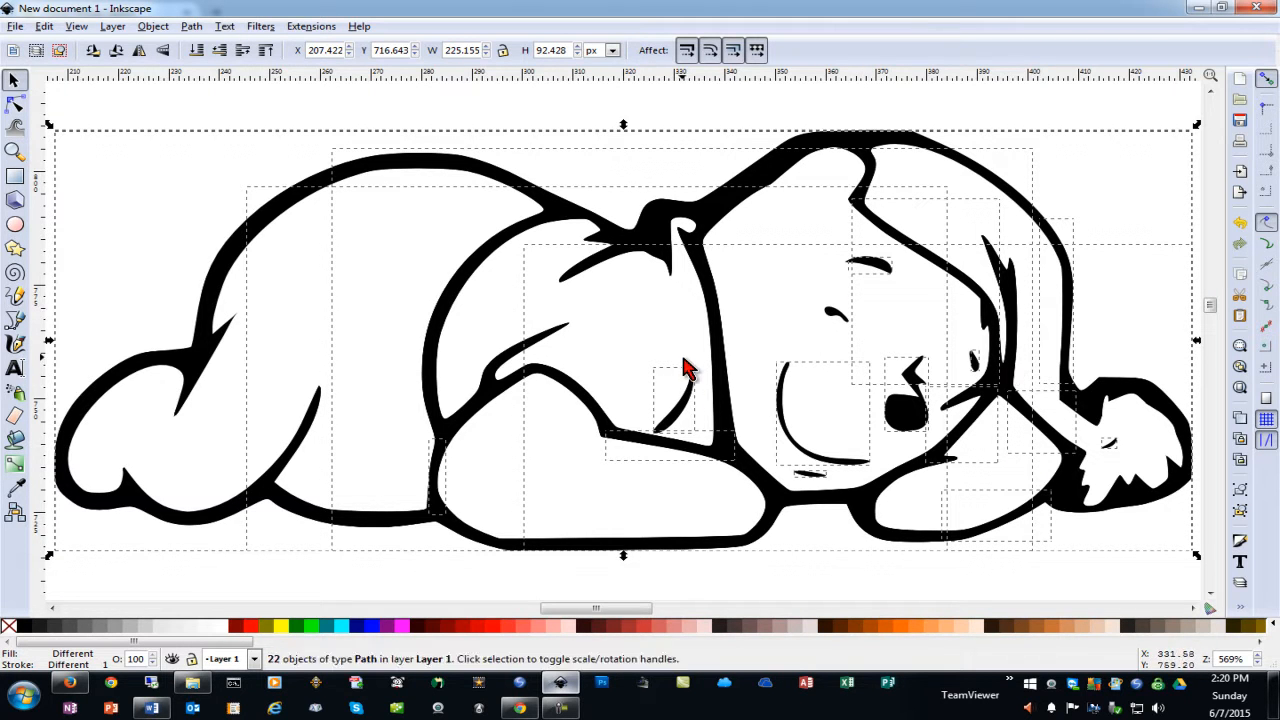
pyautogui.moveTo(544, 130)
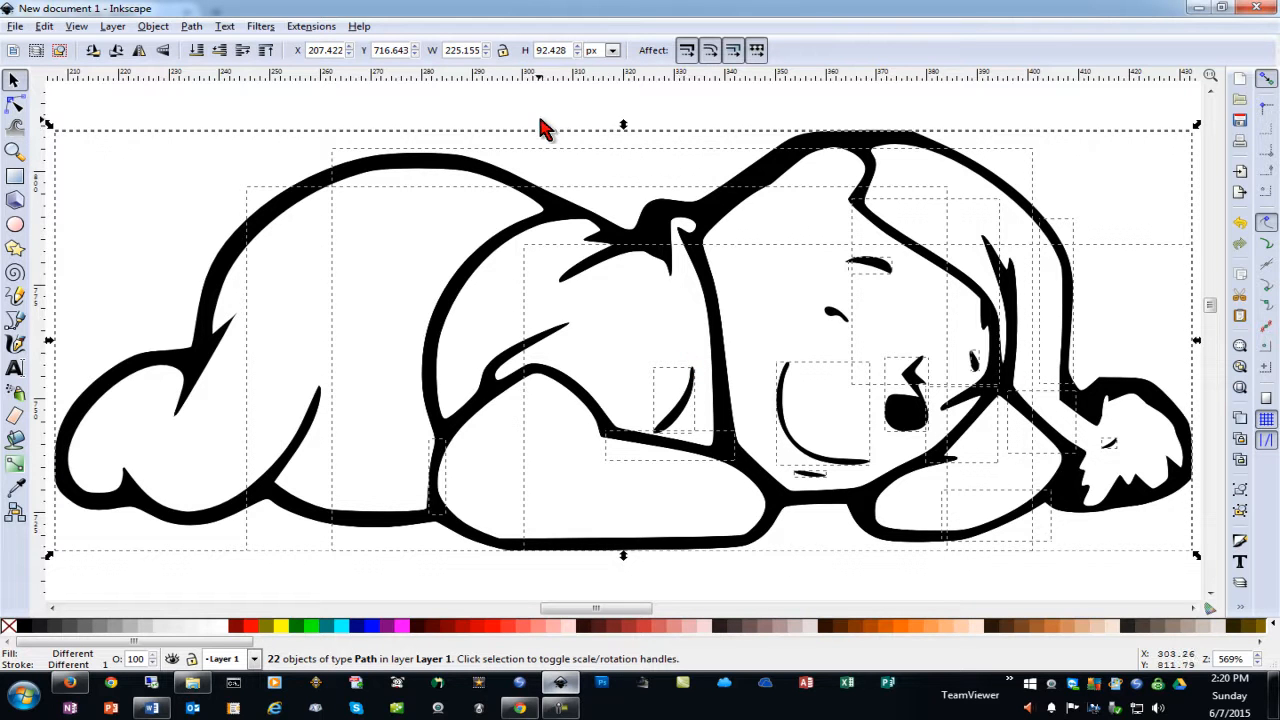
pyautogui.moveTo(540, 114)
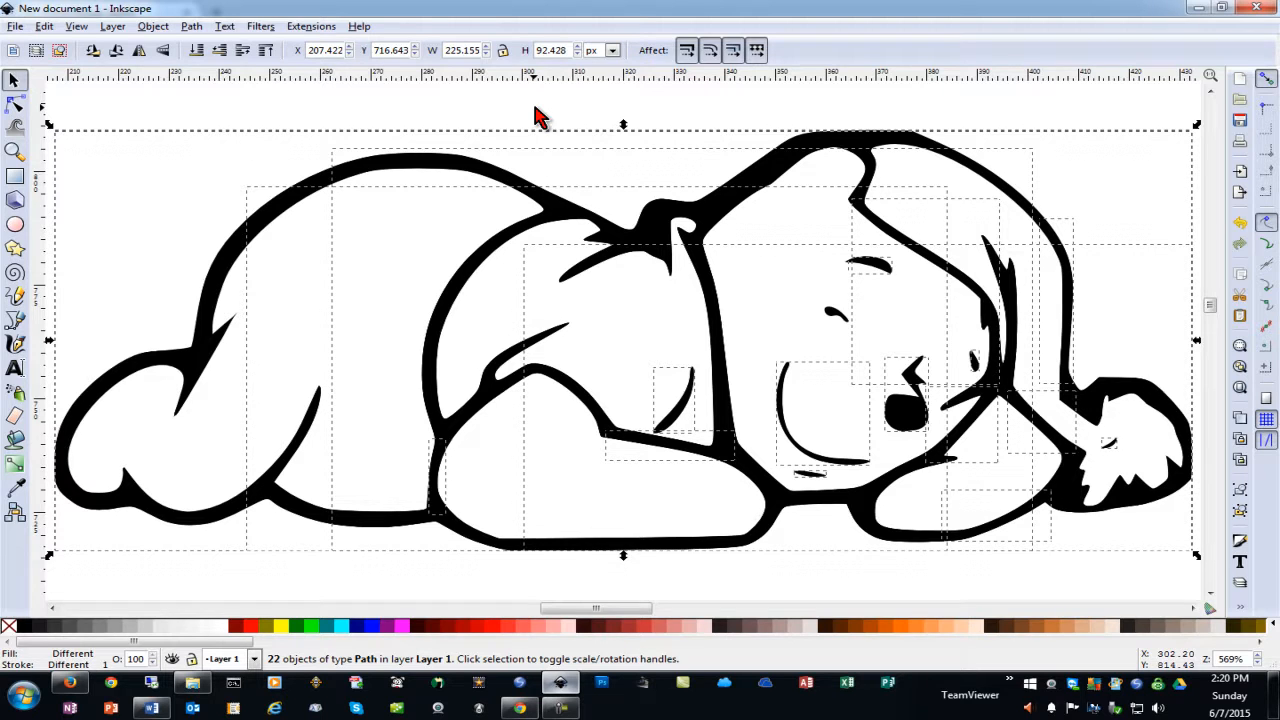
pyautogui.moveTo(860, 100)
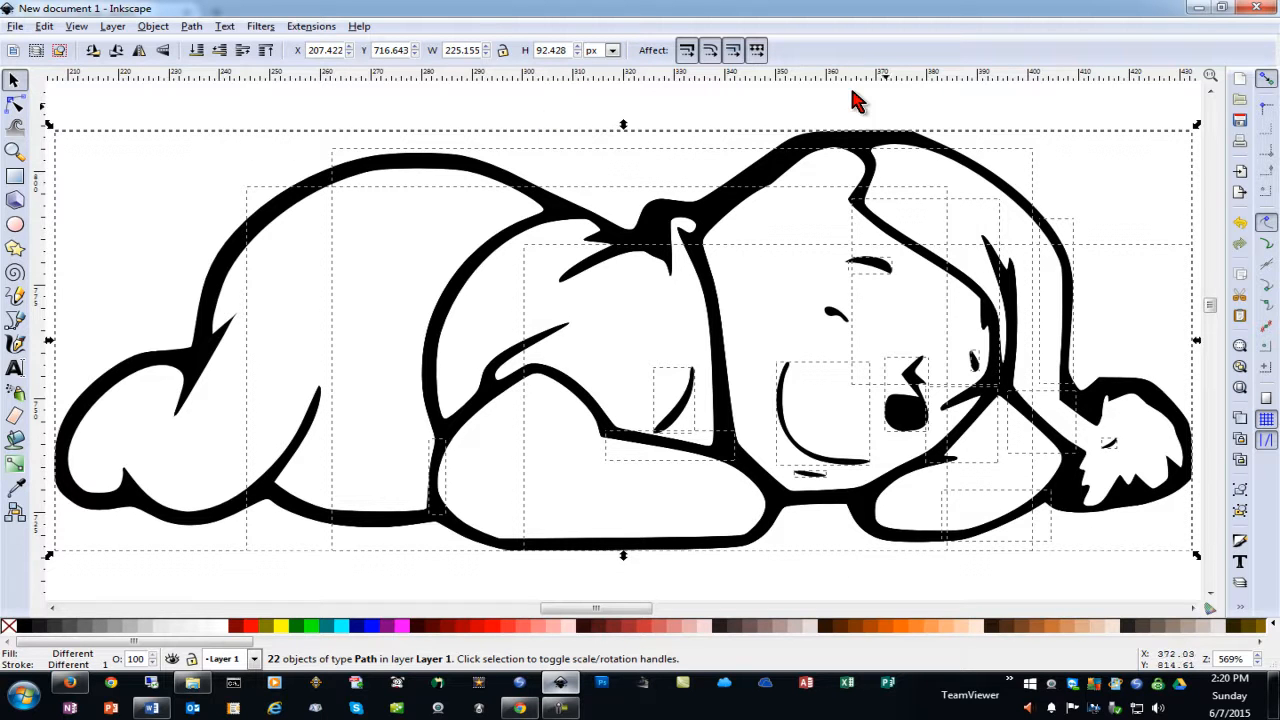
pyautogui.moveTo(696, 72)
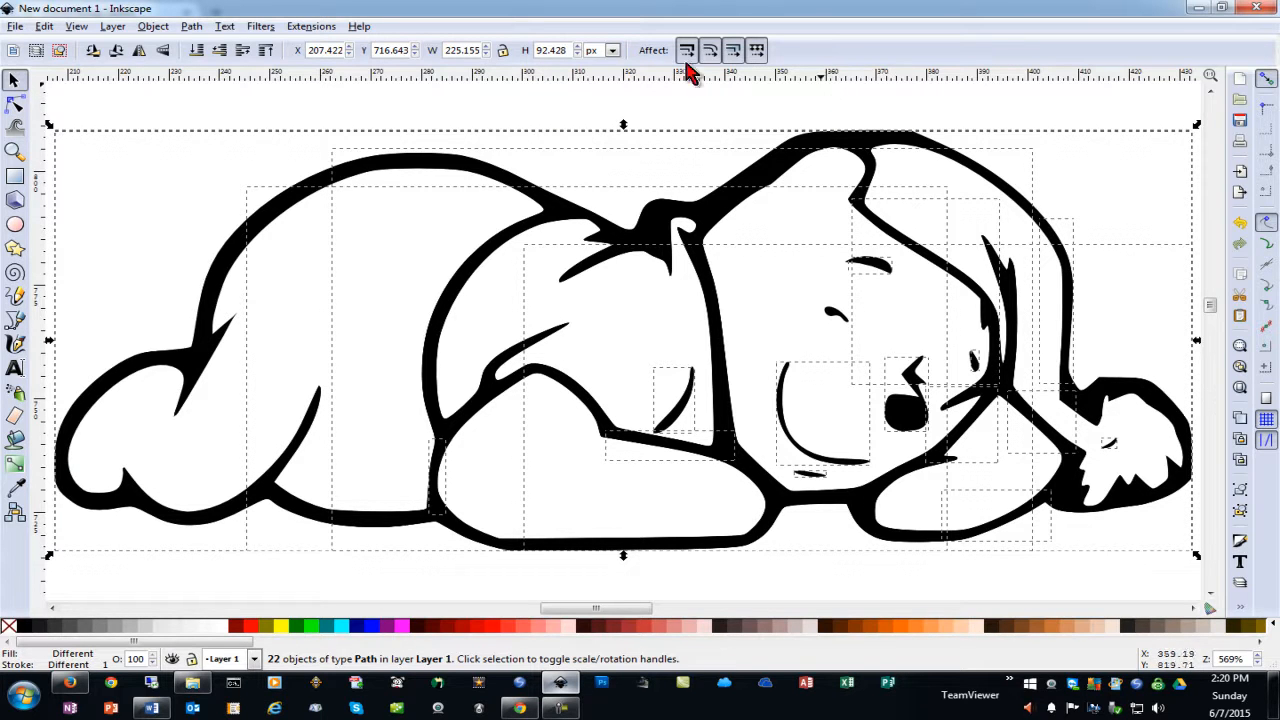
pyautogui.click(192, 26)
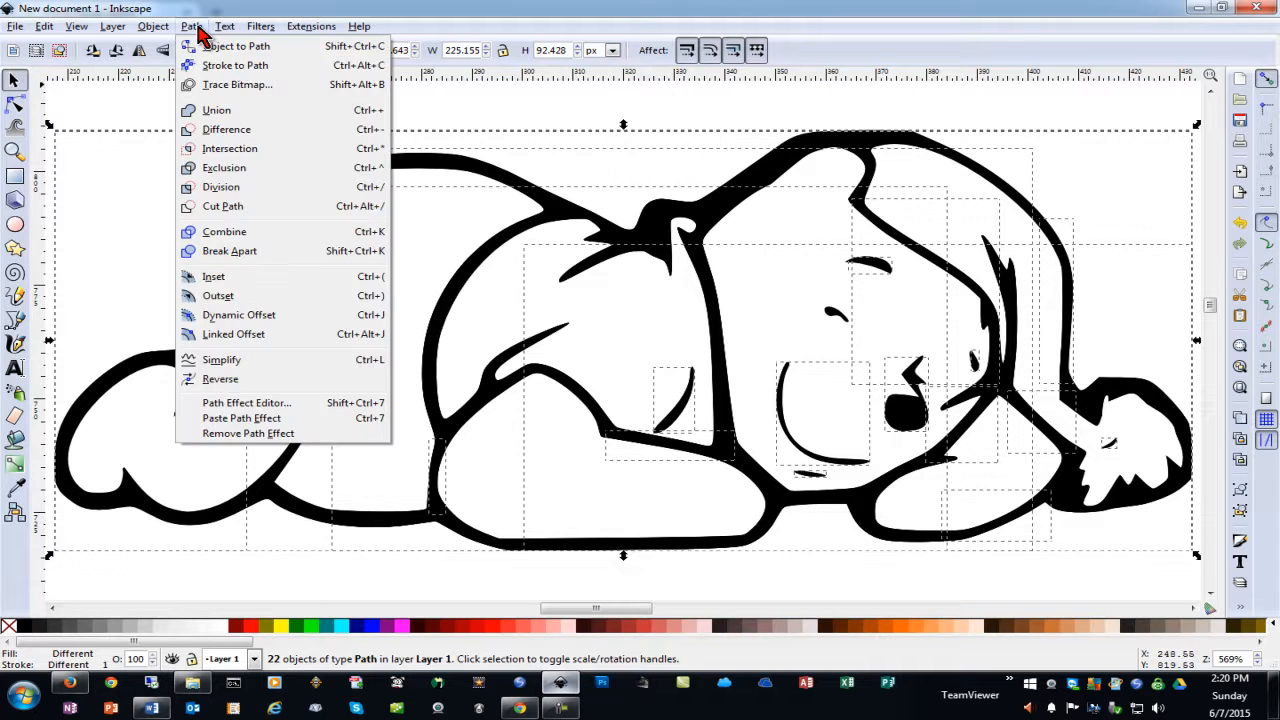
pyautogui.click(216, 110)
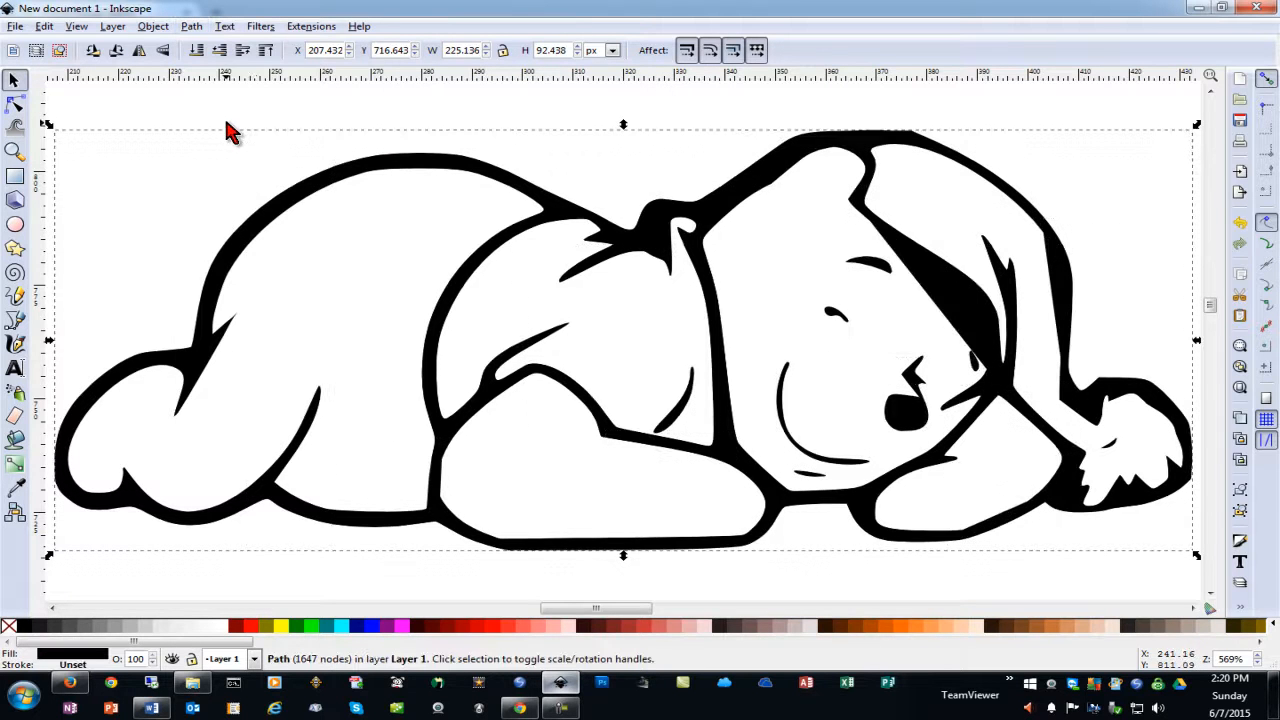
pyautogui.moveTo(1070, 364)
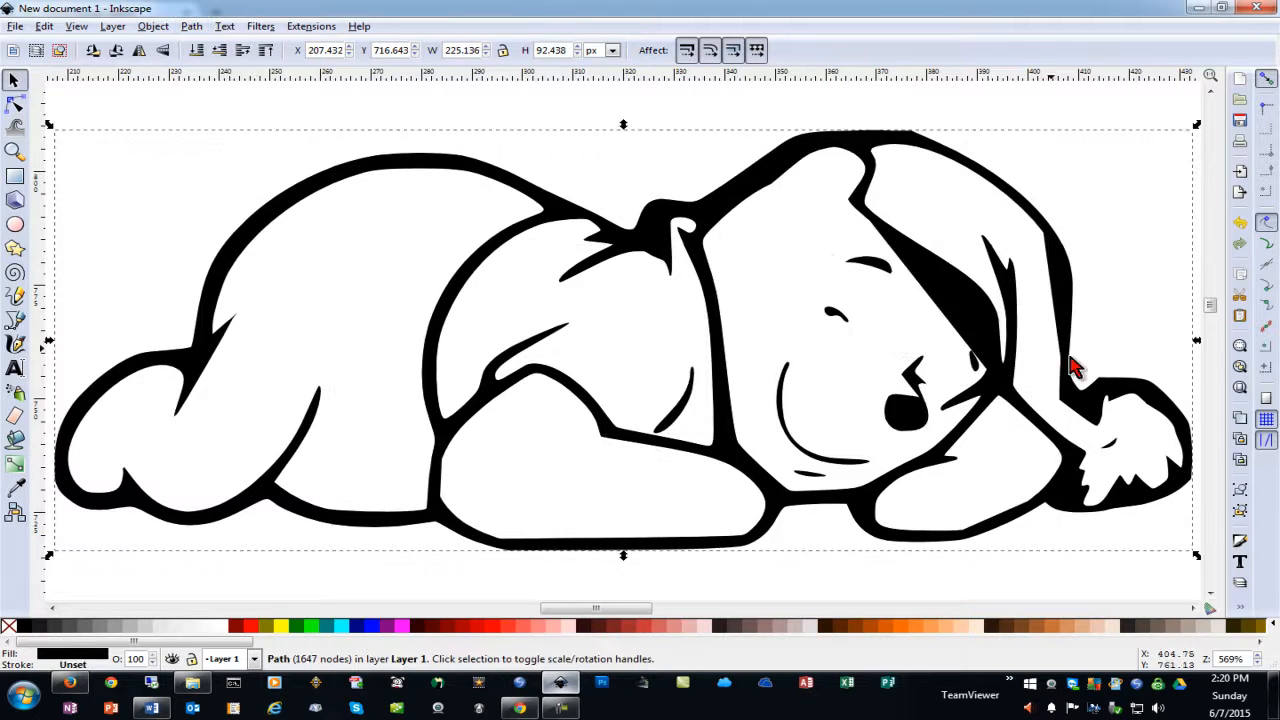
# Save the merged single-path Pooh drawing as a new SVG file
pyautogui.click(16, 26)
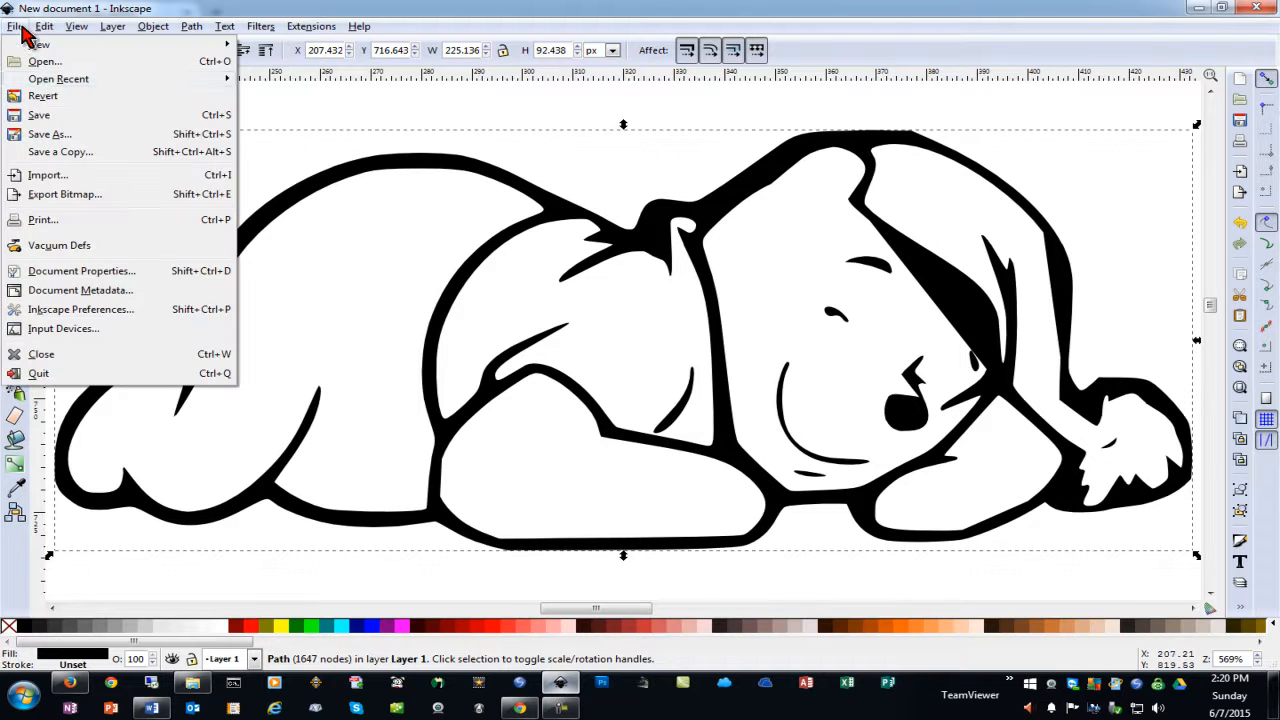
pyautogui.click(48, 132)
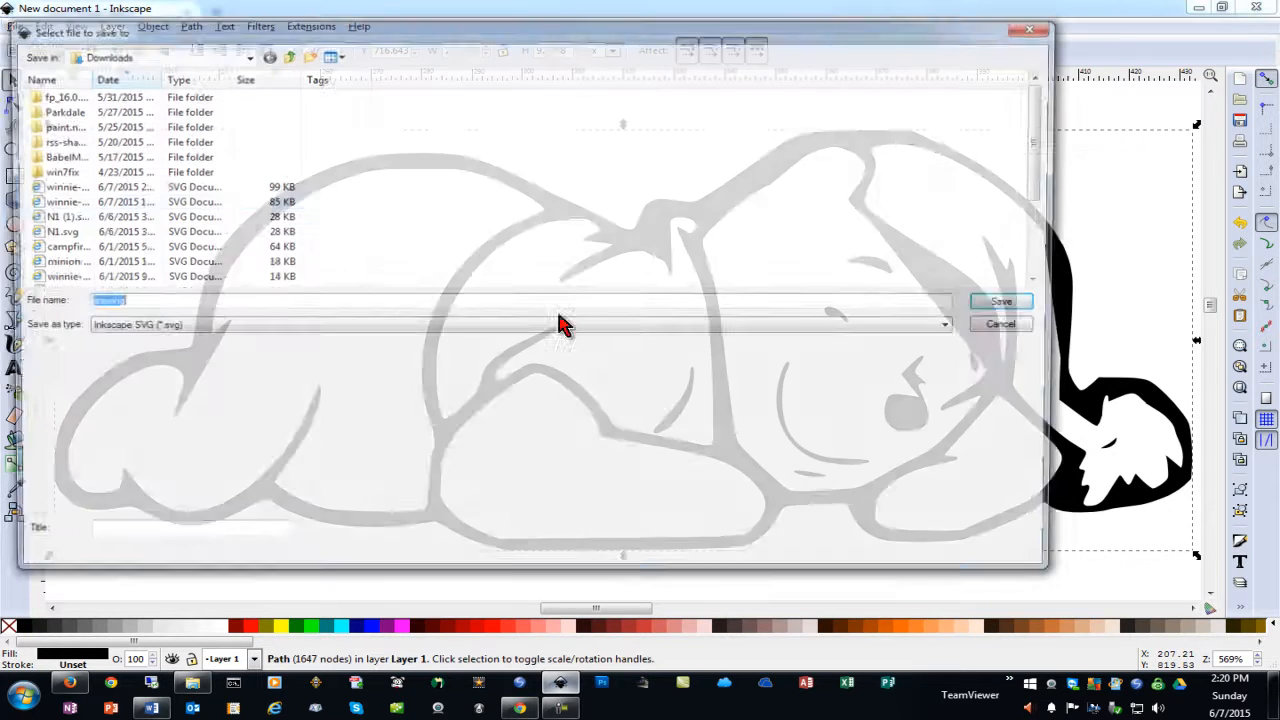
pyautogui.click(1000, 300)
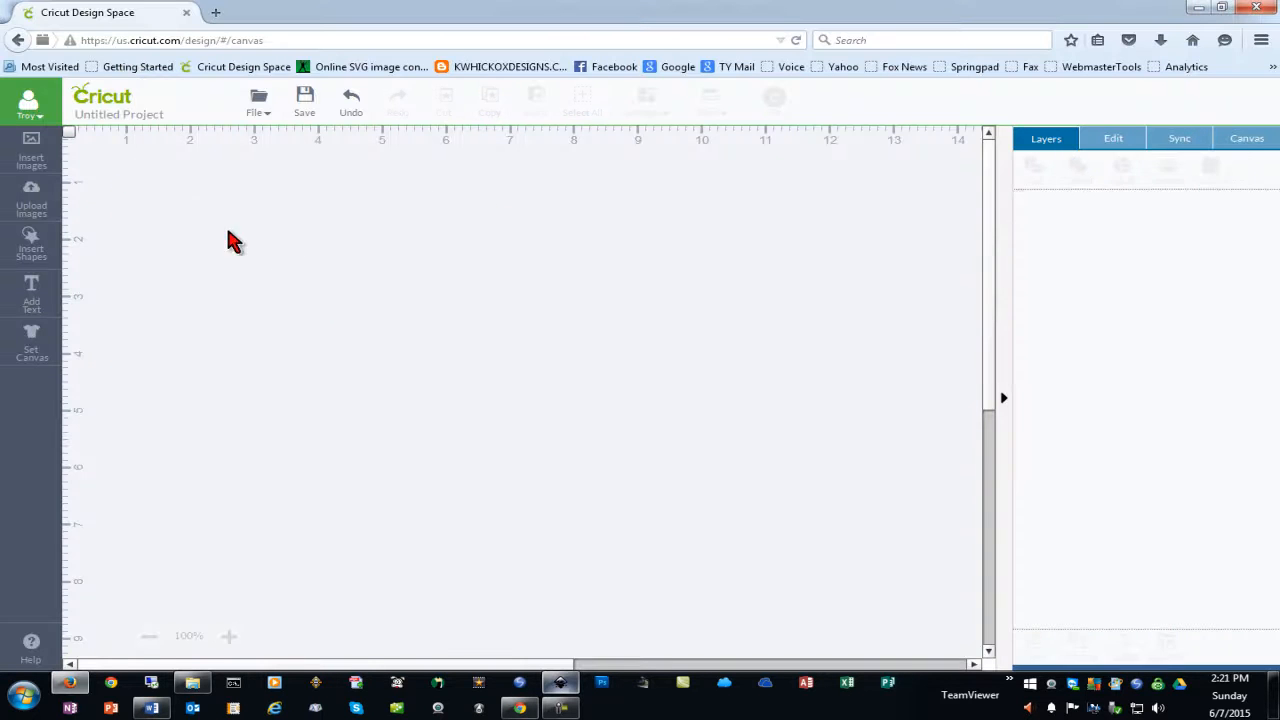
# Upload the merged Pooh SVG as one layer and preview it on a single cutting mat
pyautogui.click(32, 200)
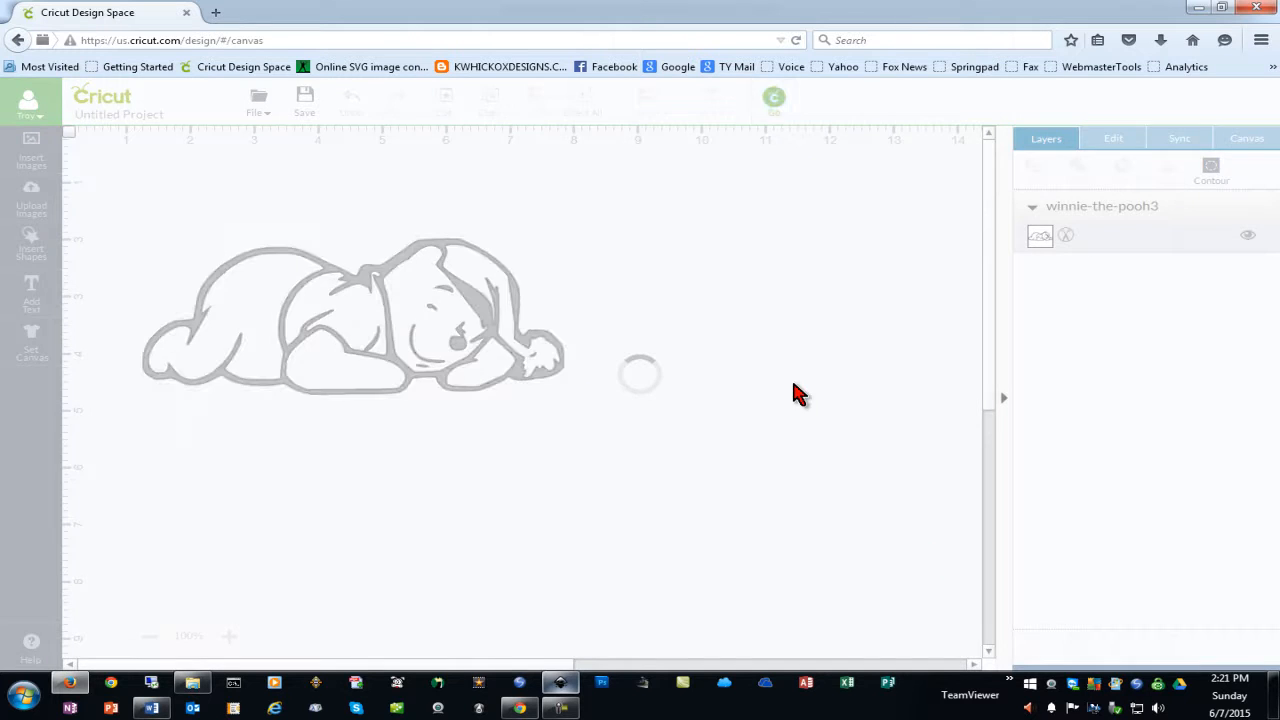
pyautogui.click(774, 96)
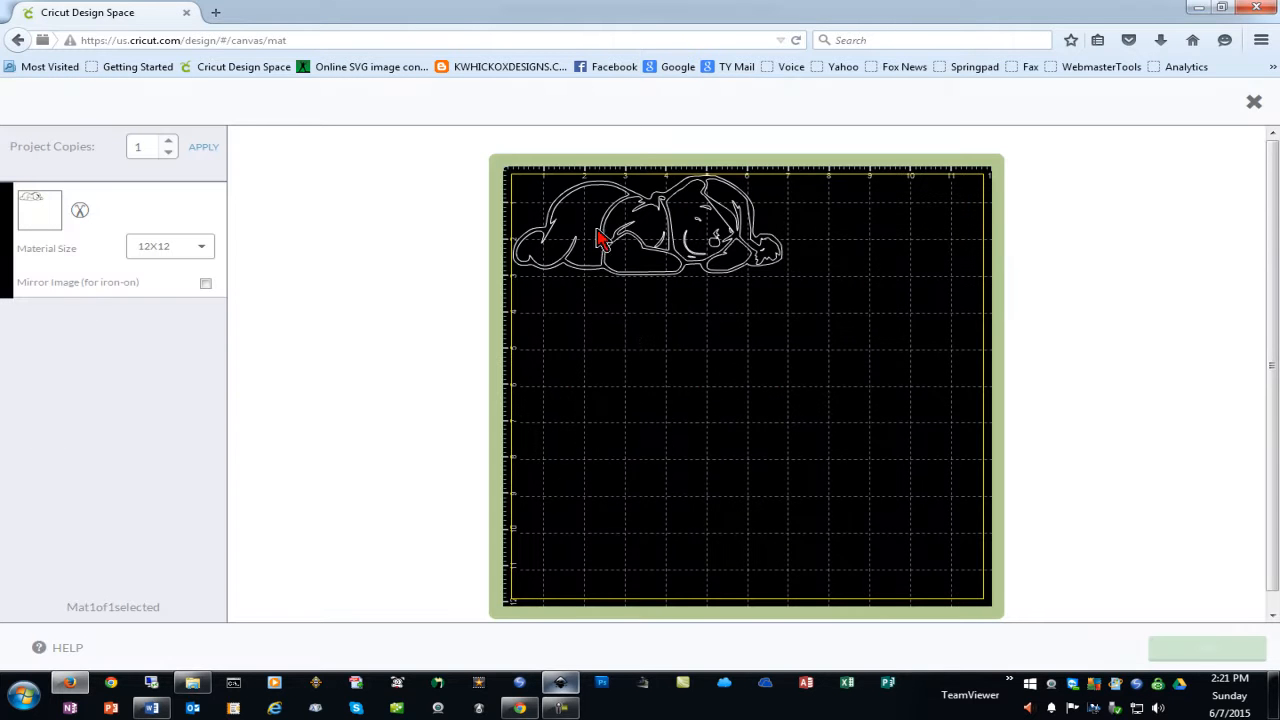